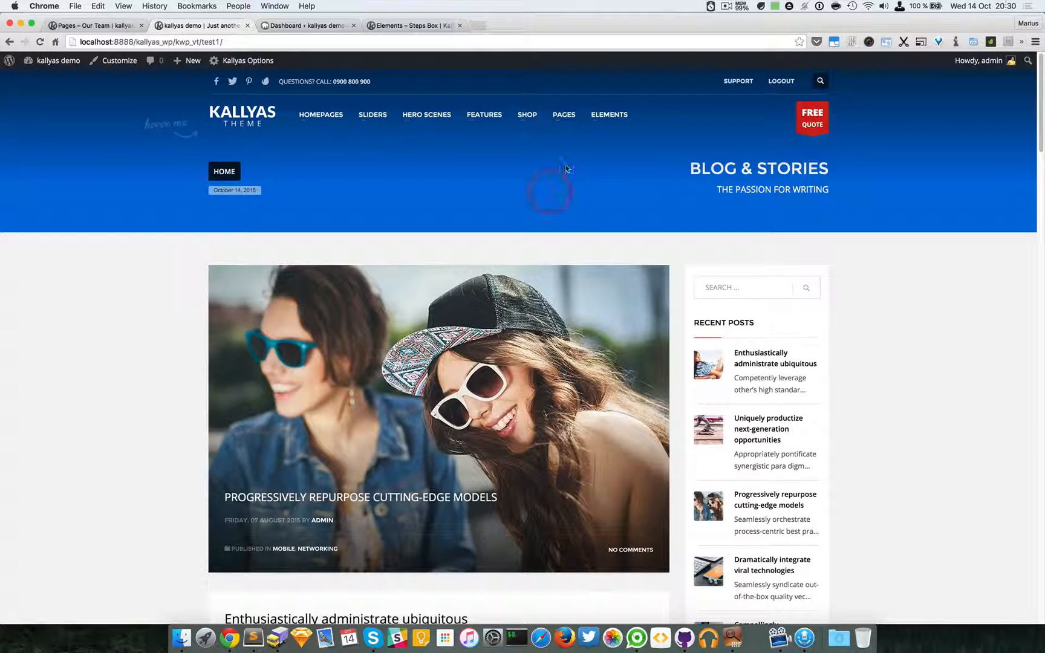
# - Navigate from the Elements menu to the Testimonials demo page
pyautogui.click(609, 115)
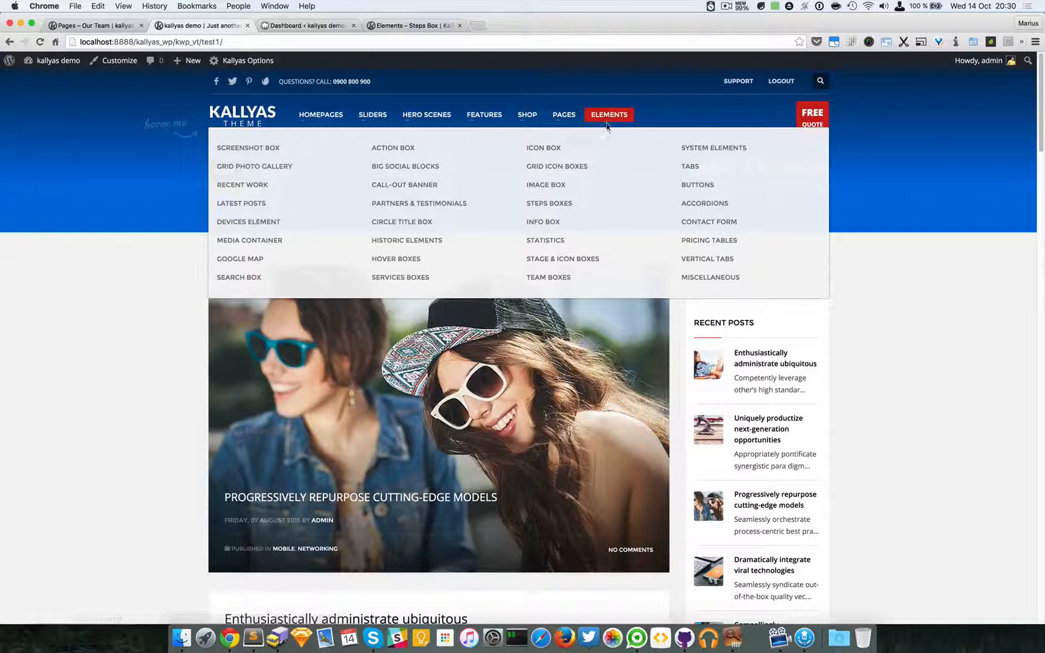
pyautogui.moveTo(553, 262)
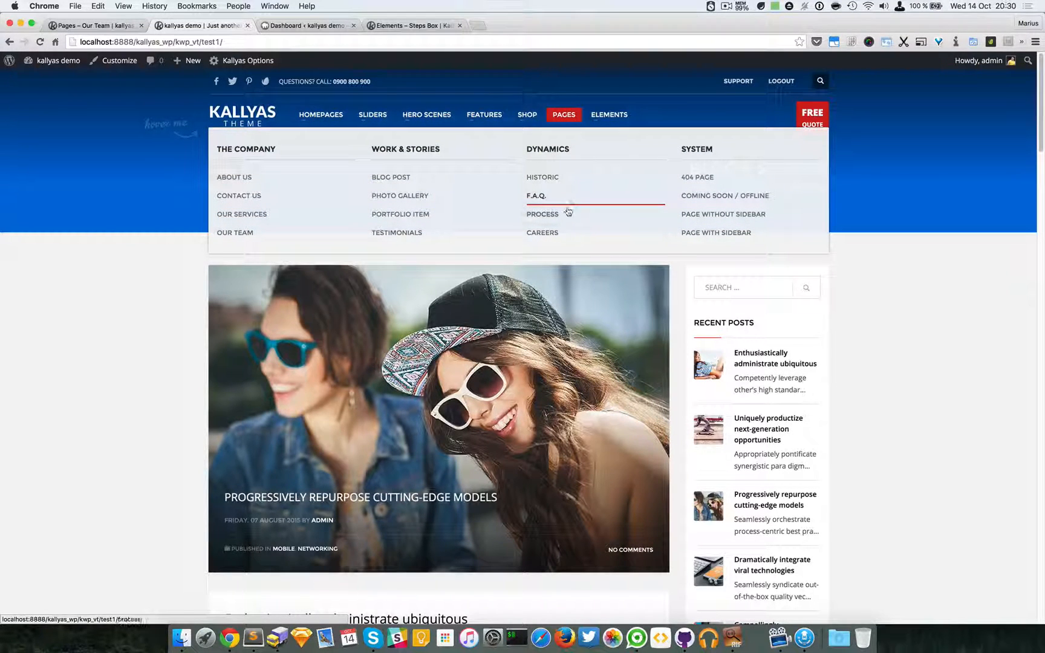
pyautogui.click(397, 233)
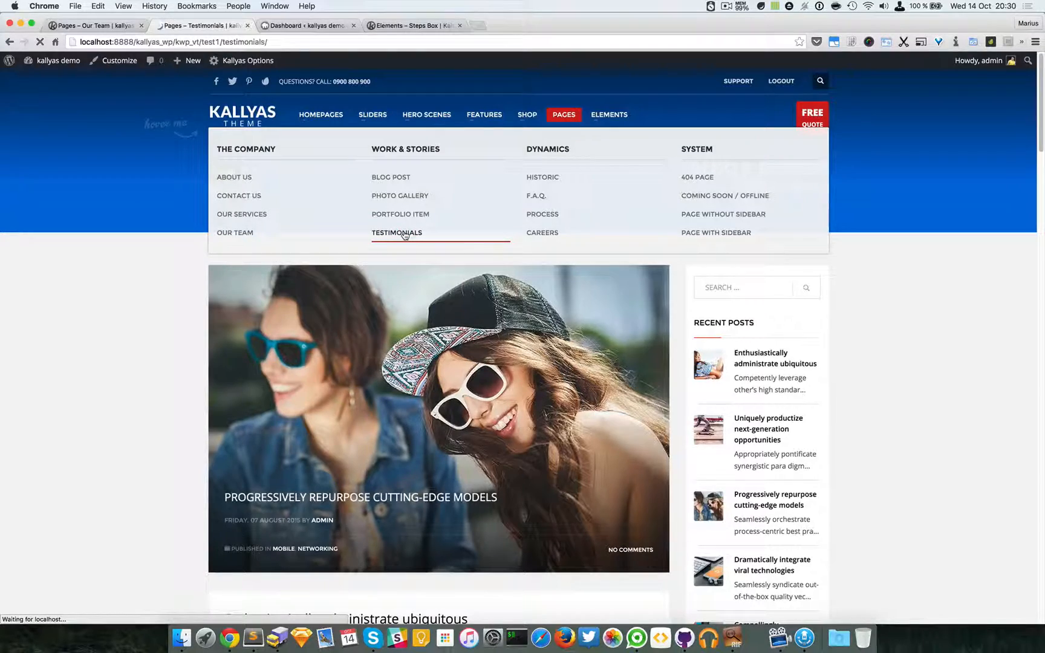
pyautogui.click(397, 232)
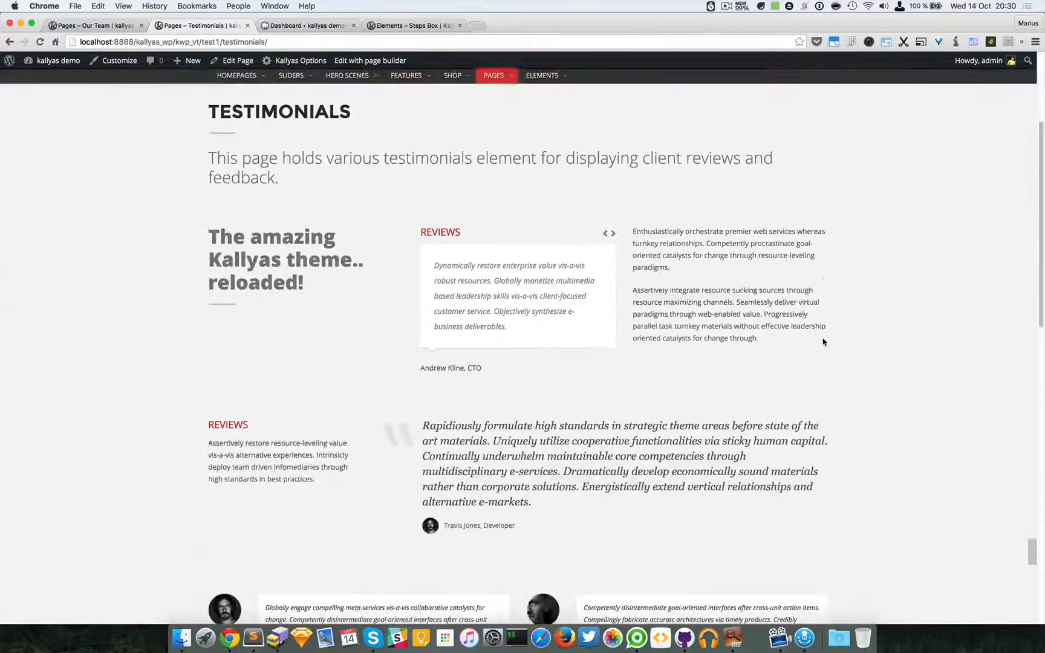
pyautogui.scroll(-3)
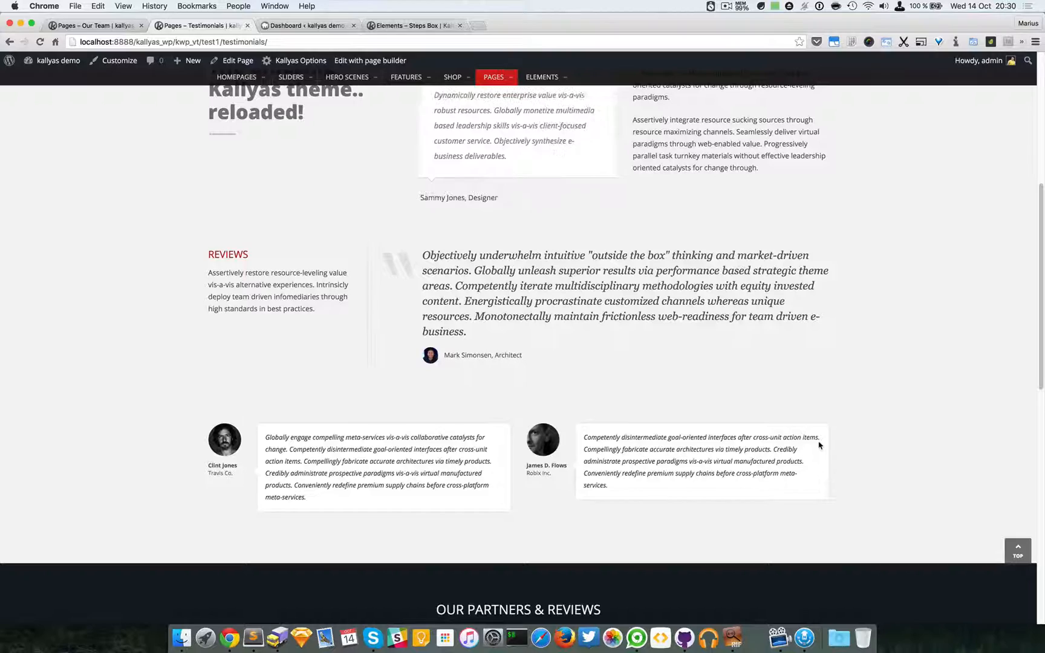
pyautogui.scroll(-3)
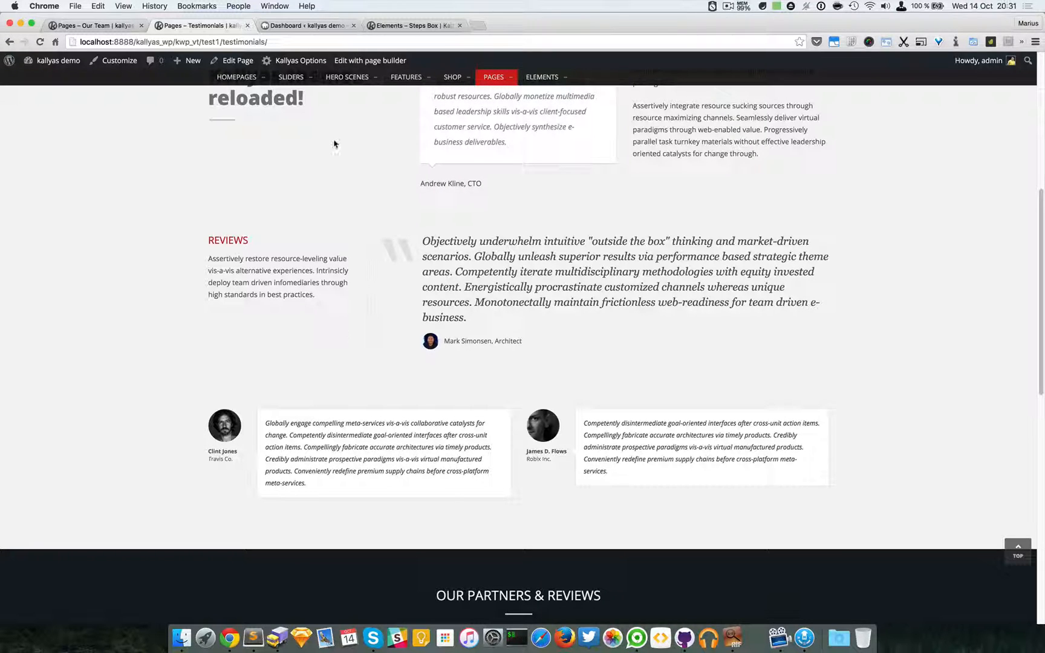
# - Edit the page in the builder and set the left testimonial box to Style 3
pyautogui.click(369, 60)
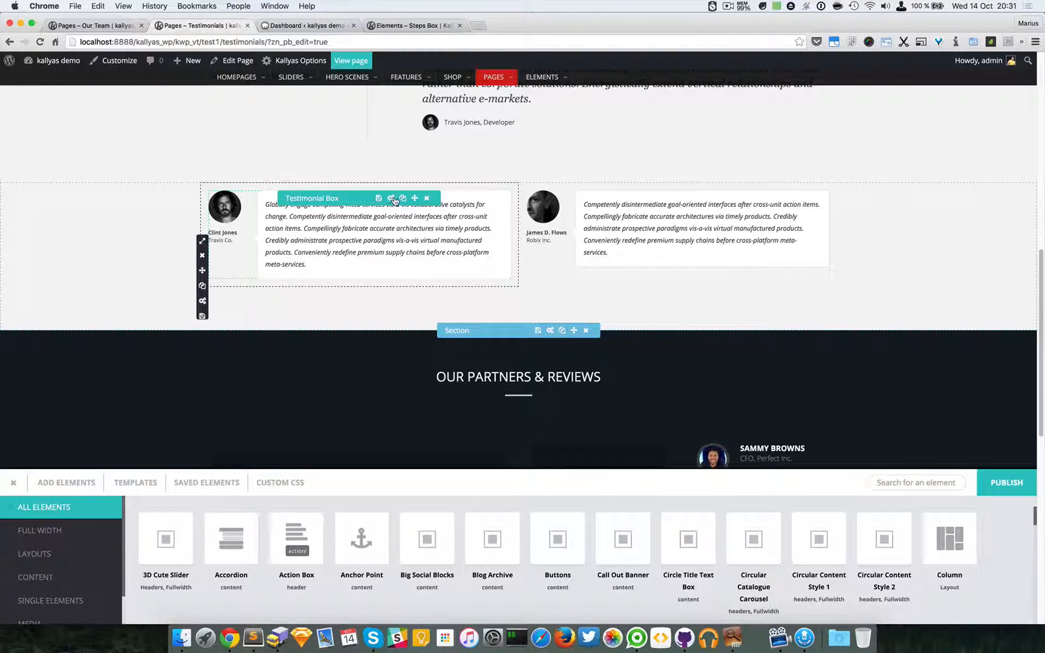
pyautogui.click(393, 198)
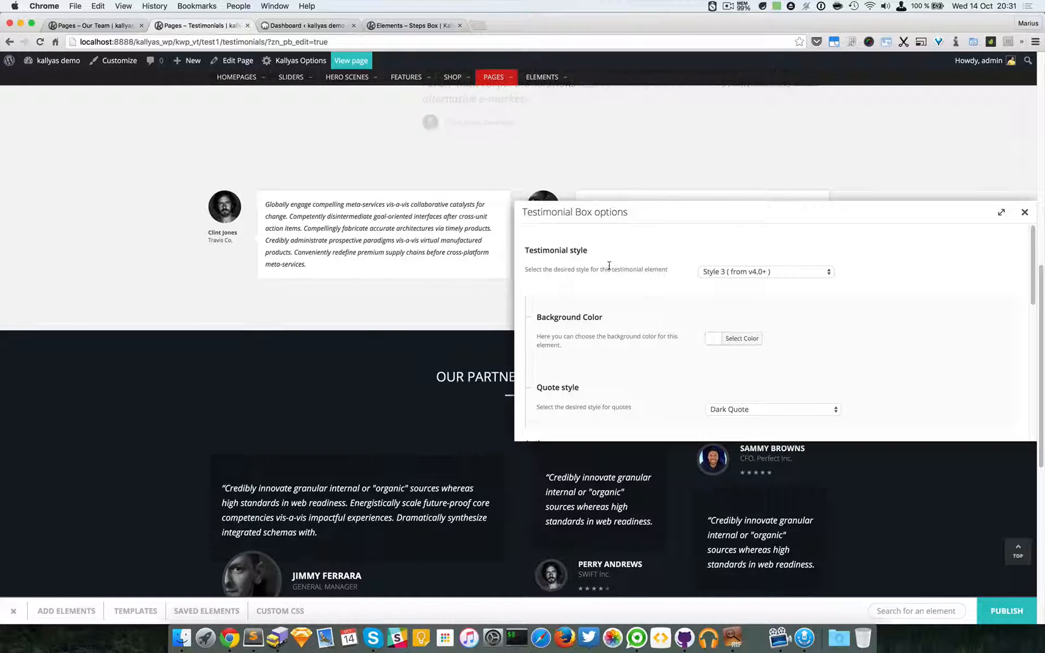
pyautogui.click(766, 271)
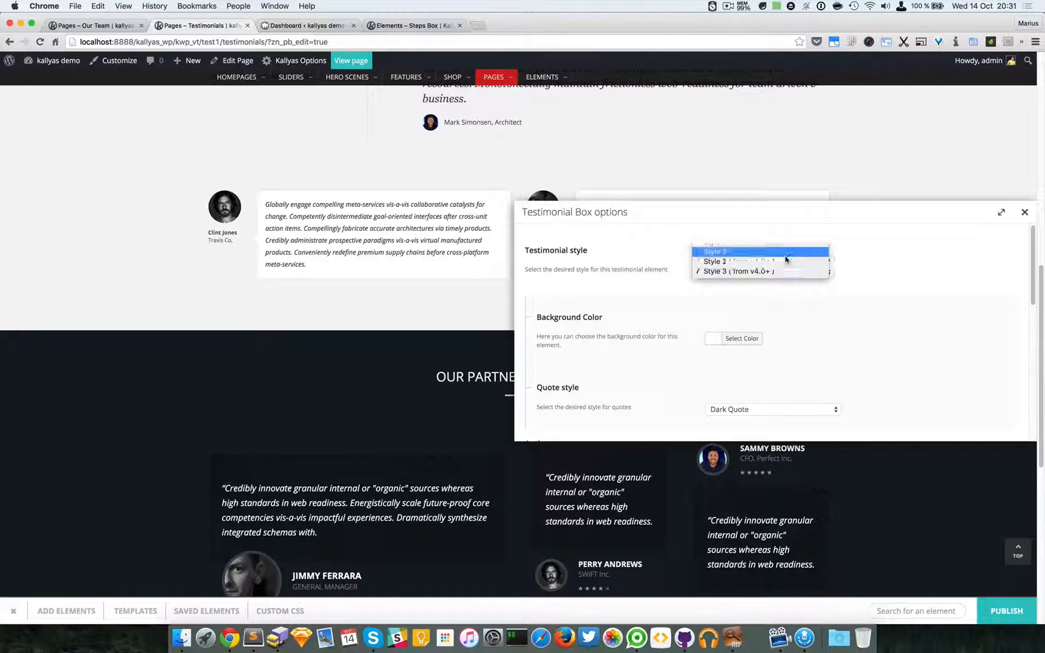
pyautogui.click(737, 271)
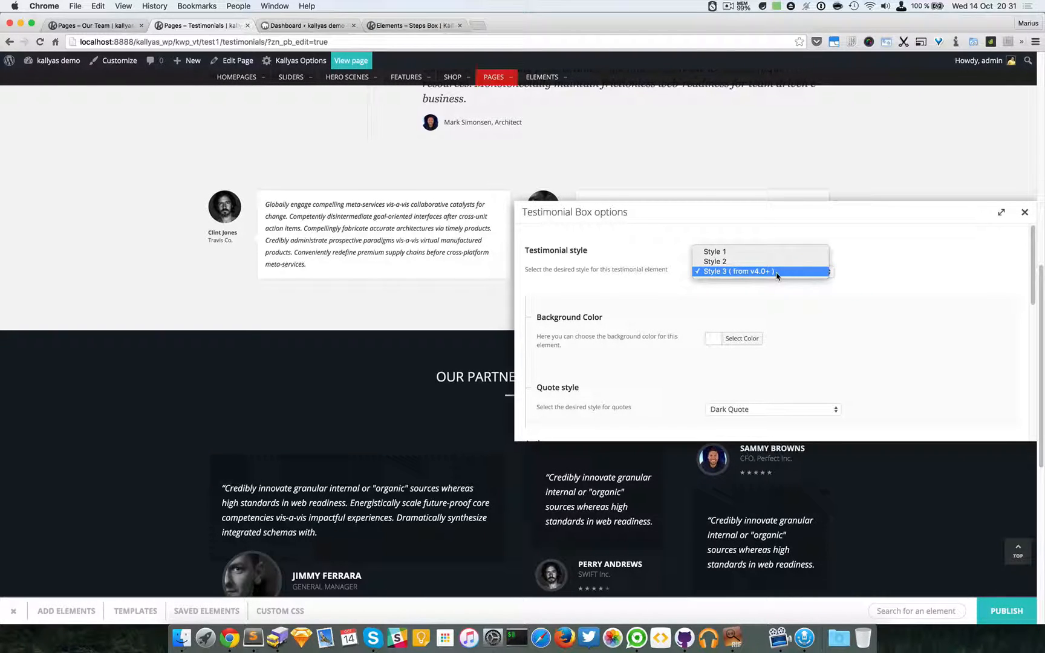
pyautogui.click(716, 260)
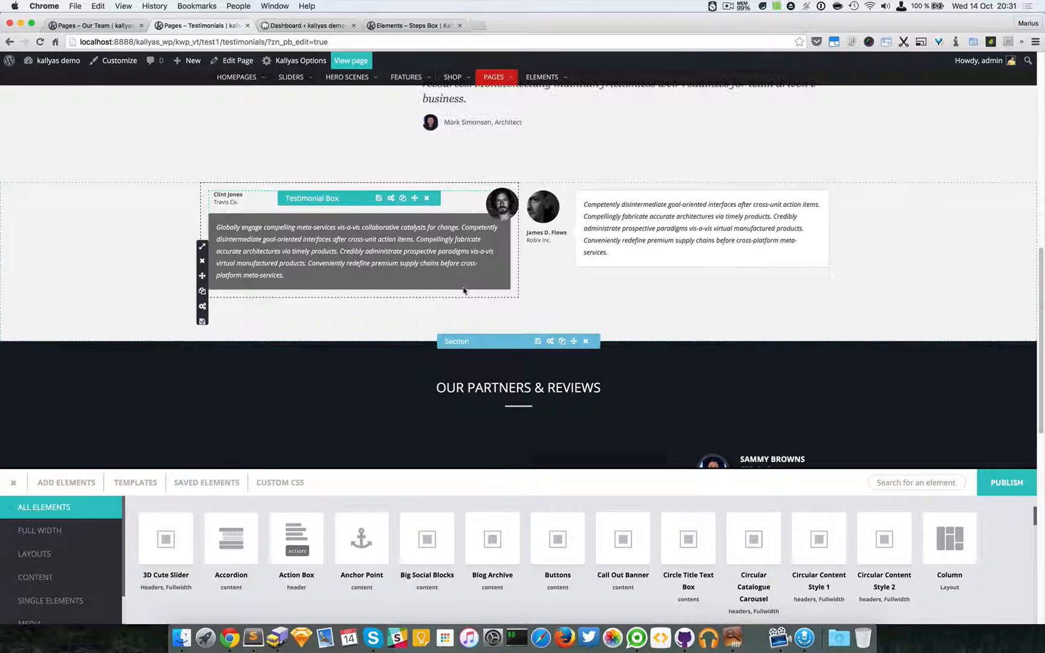
# - Try Style 1 on the testimonial box, then settle on Style 3
pyautogui.click(392, 198)
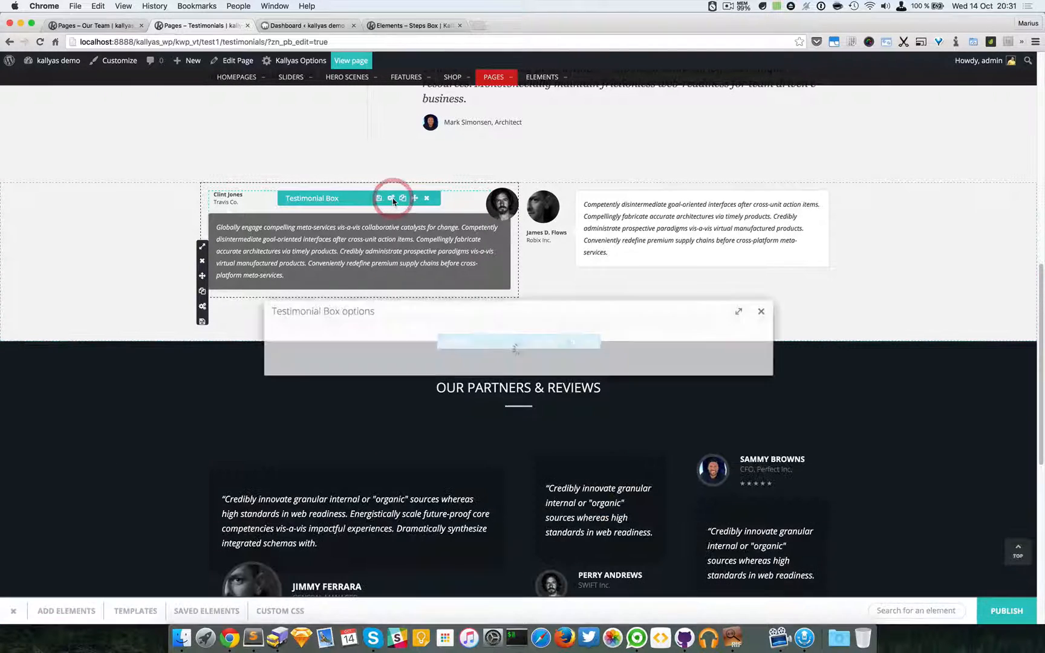
pyautogui.click(661, 375)
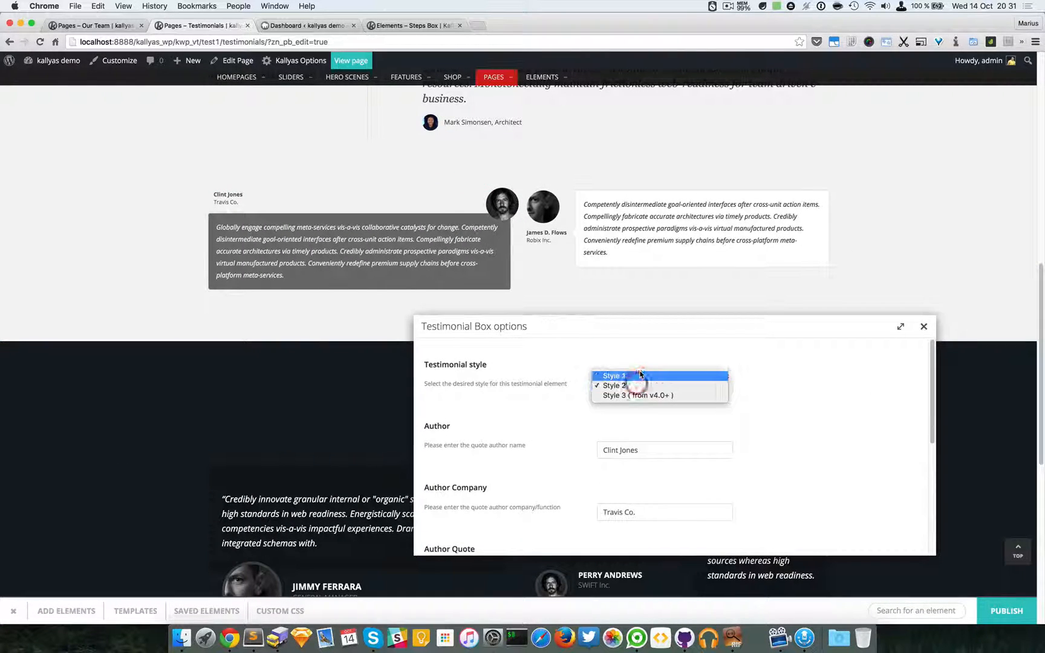
pyautogui.click(925, 325)
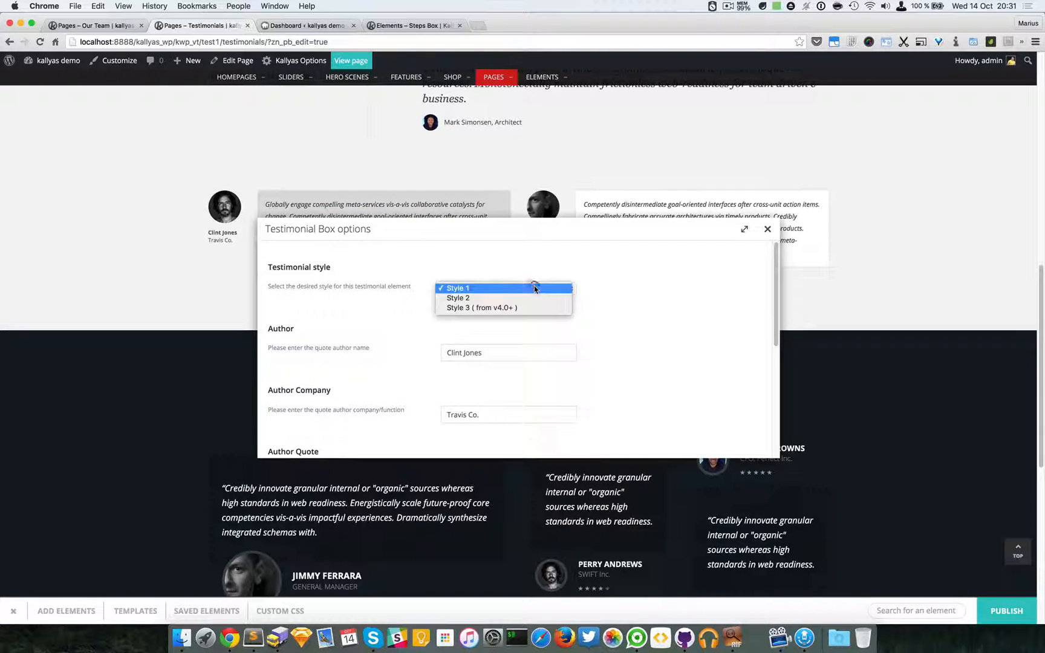
pyautogui.click(481, 308)
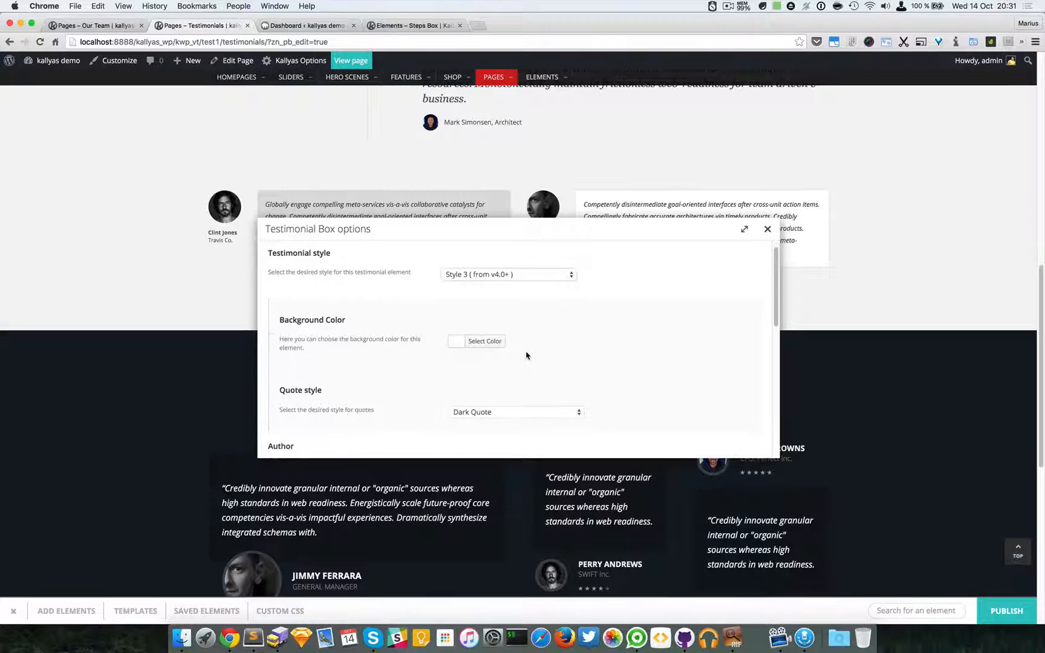
# - Give the box a blue background with Light Quote text and preview the result
pyautogui.click(485, 341)
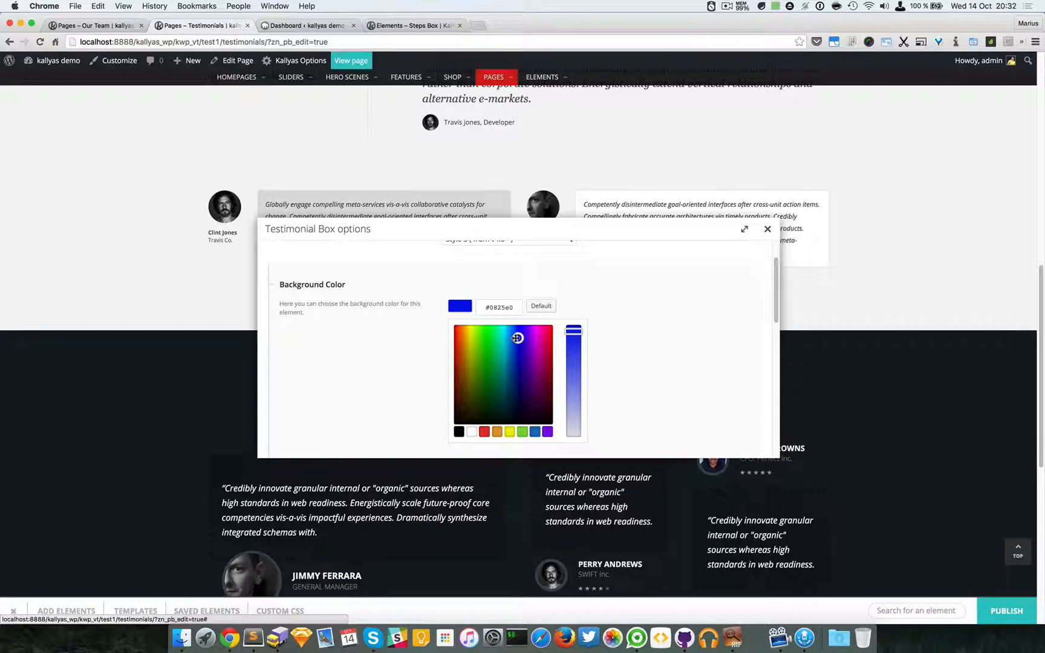
pyautogui.click(512, 338)
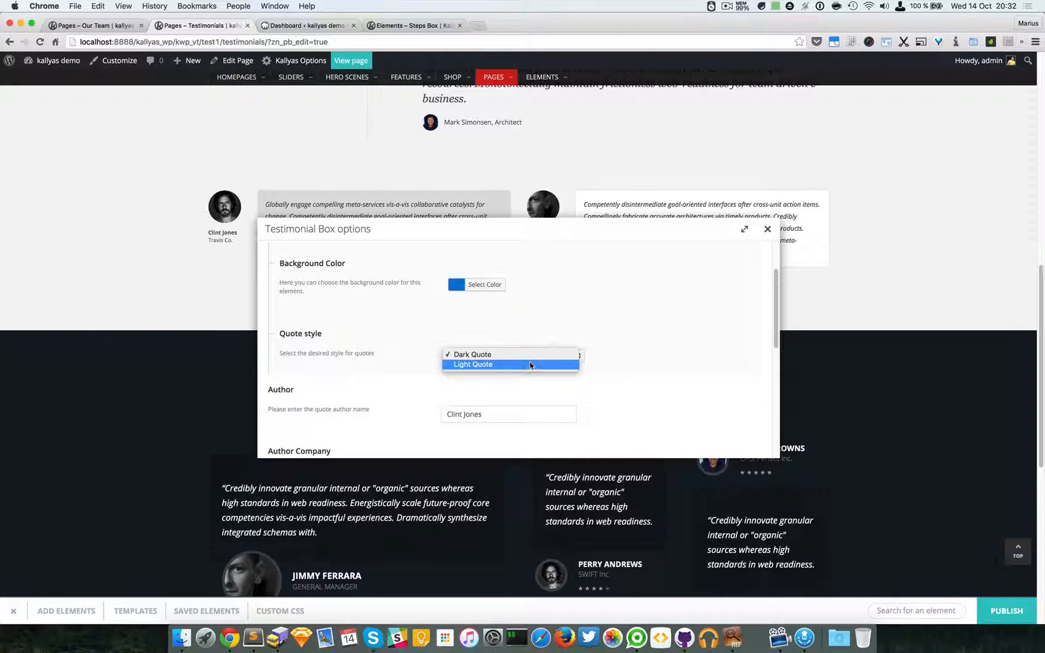
pyautogui.click(473, 364)
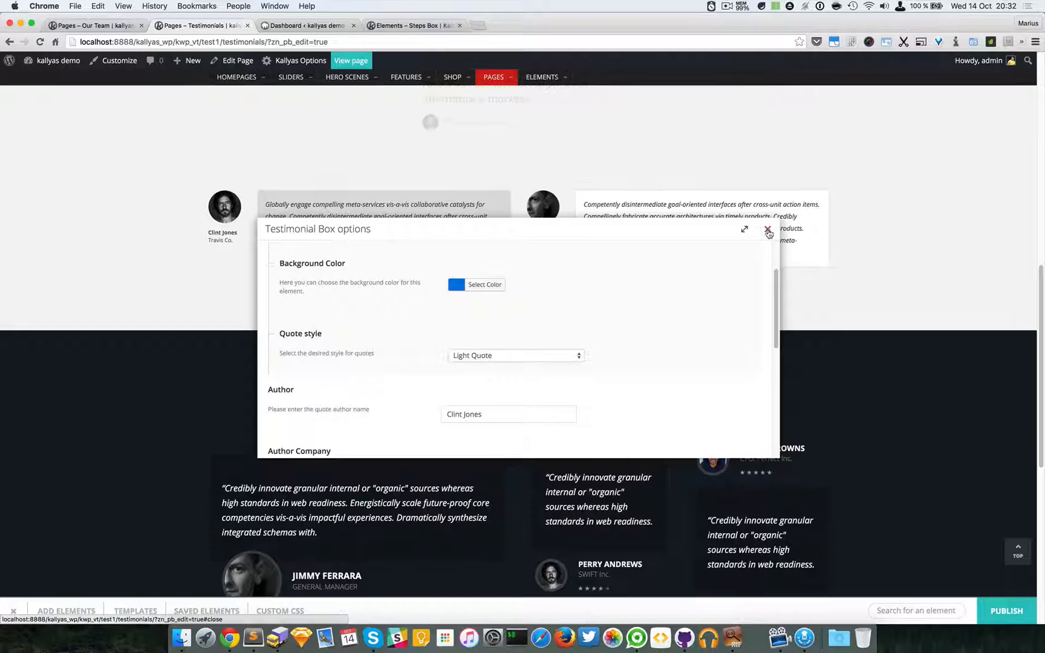
pyautogui.click(769, 232)
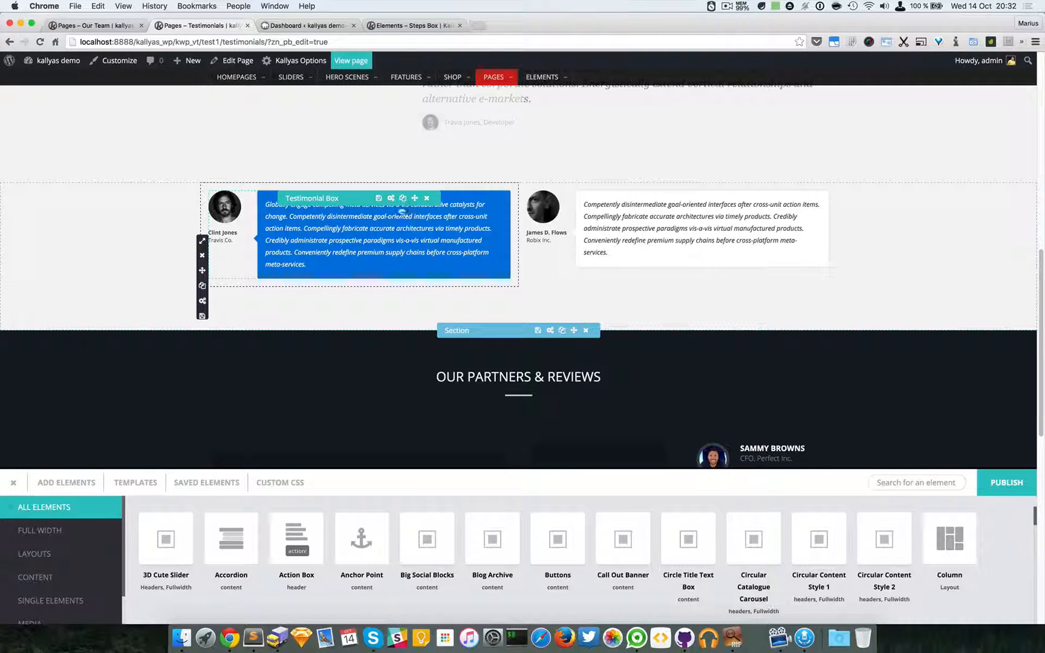
pyautogui.click(378, 198)
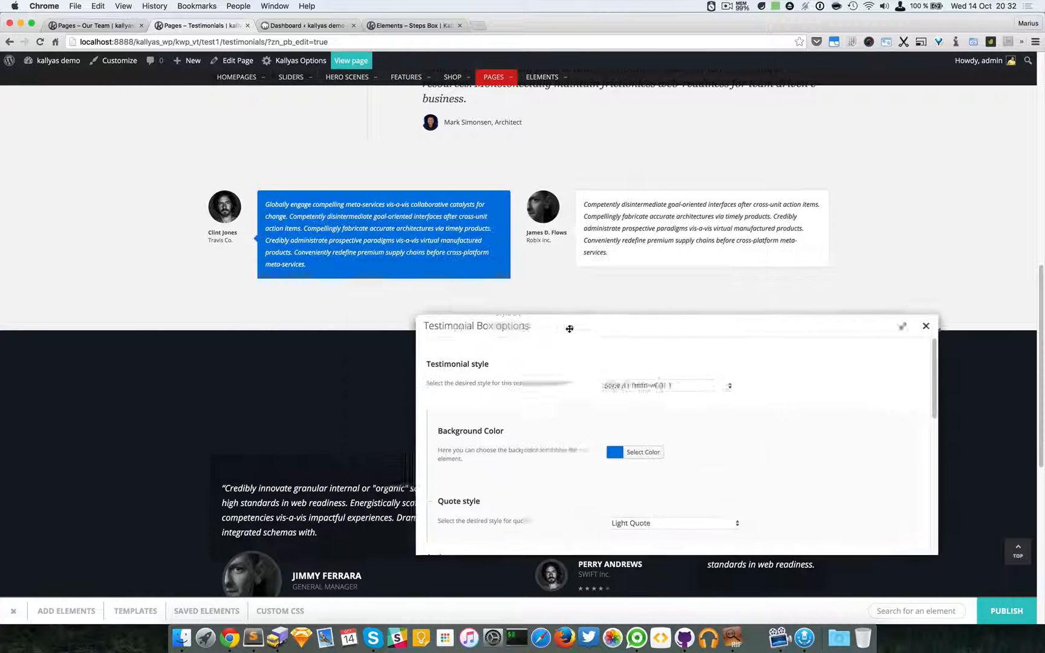
pyautogui.scroll(-3)
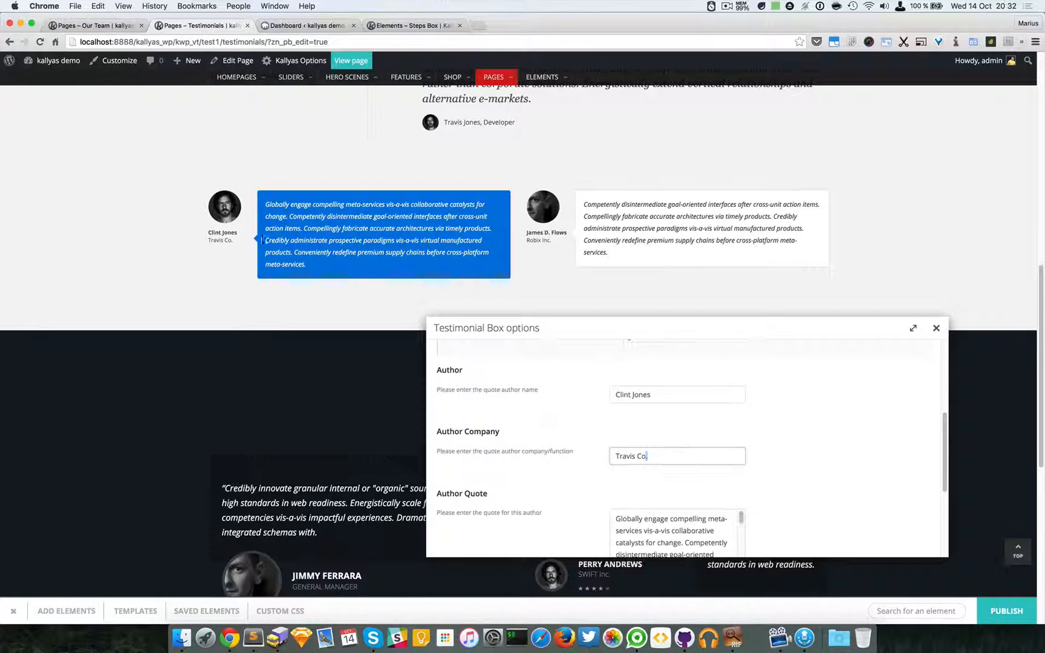
pyautogui.doubleClick(644, 395)
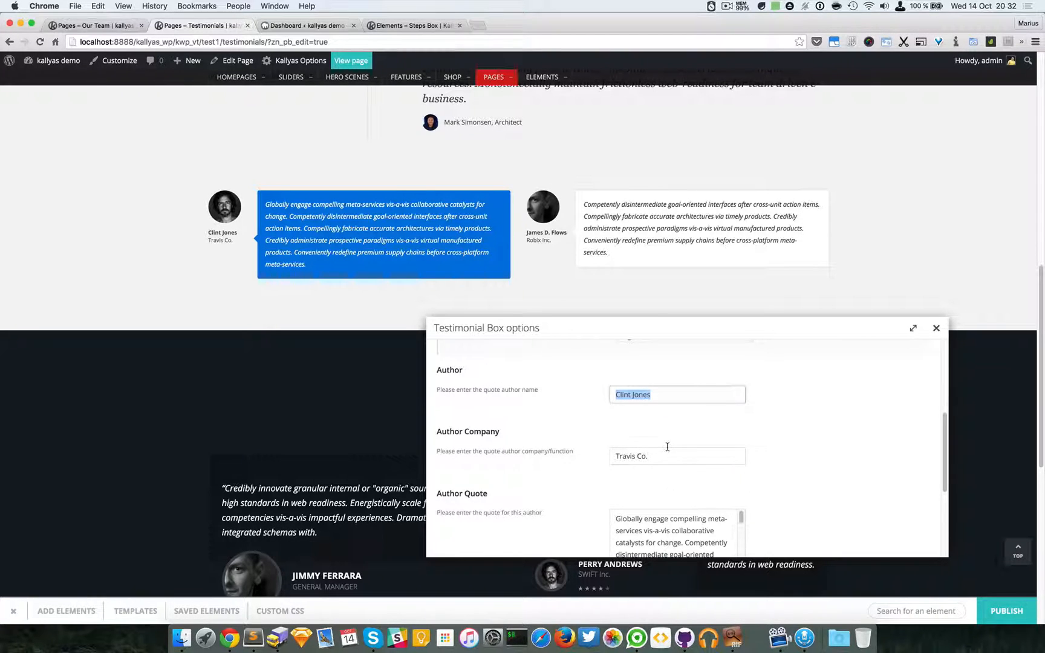
pyautogui.scroll(-3)
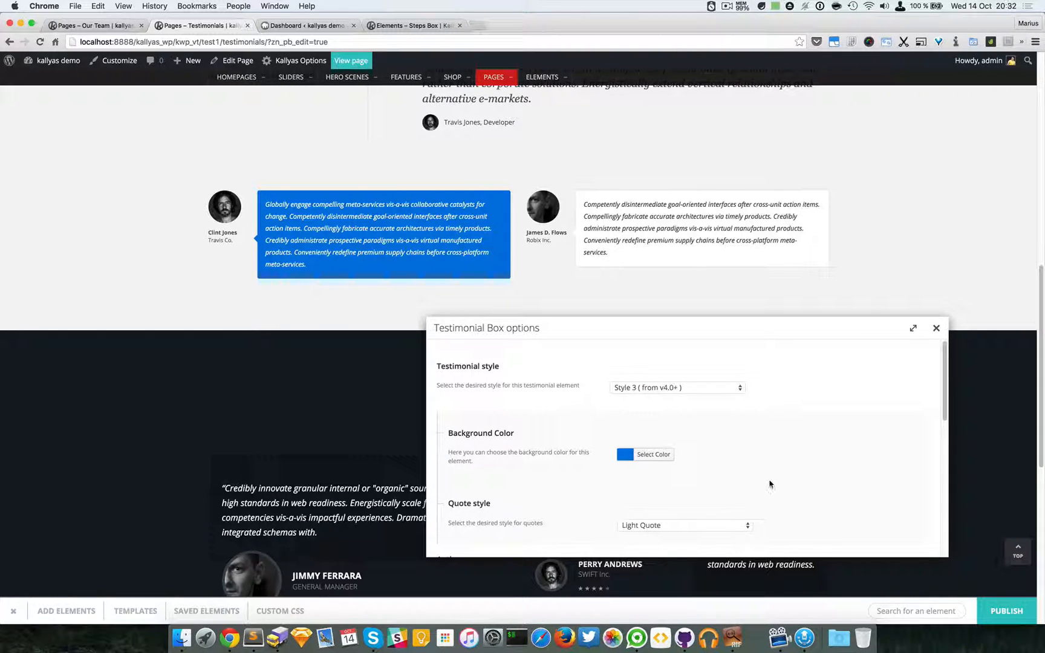
pyautogui.moveTo(775, 474)
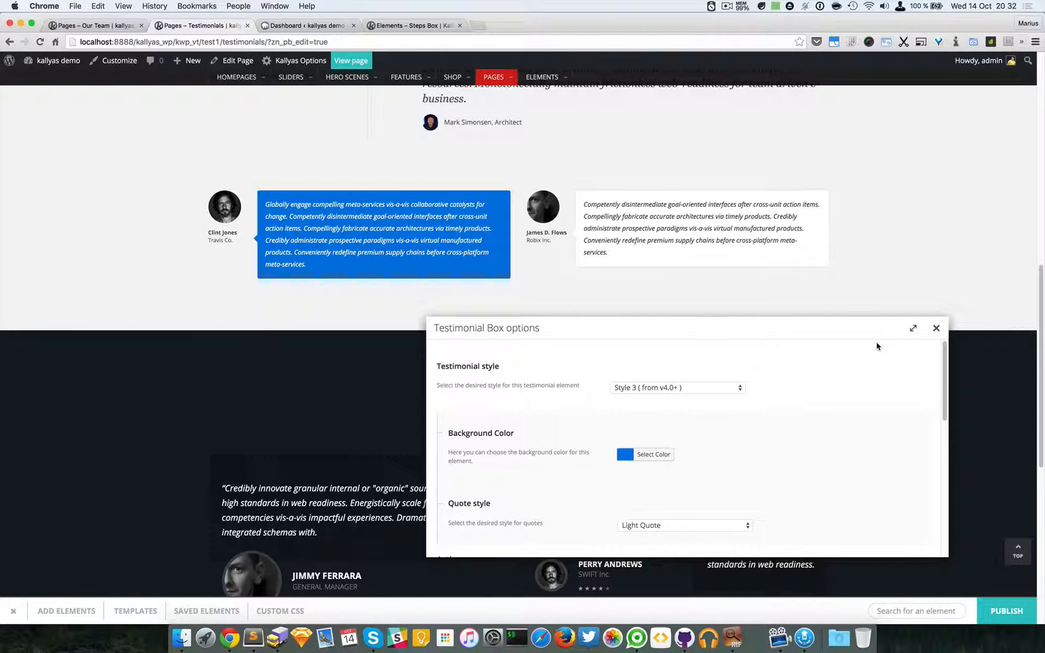
pyautogui.moveTo(899, 349)
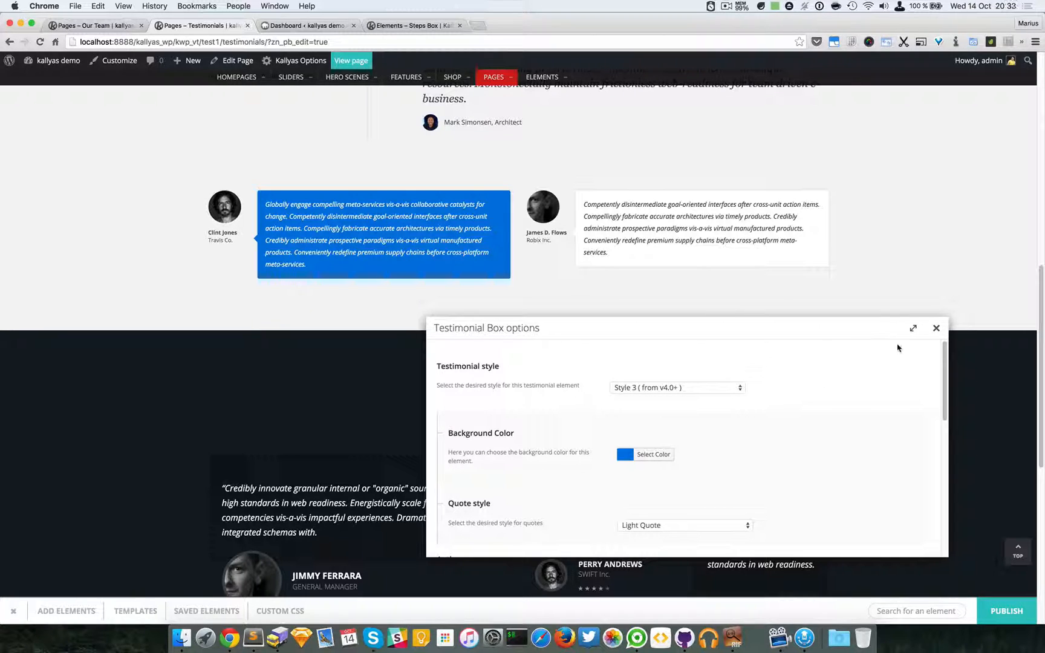
pyautogui.click(936, 328)
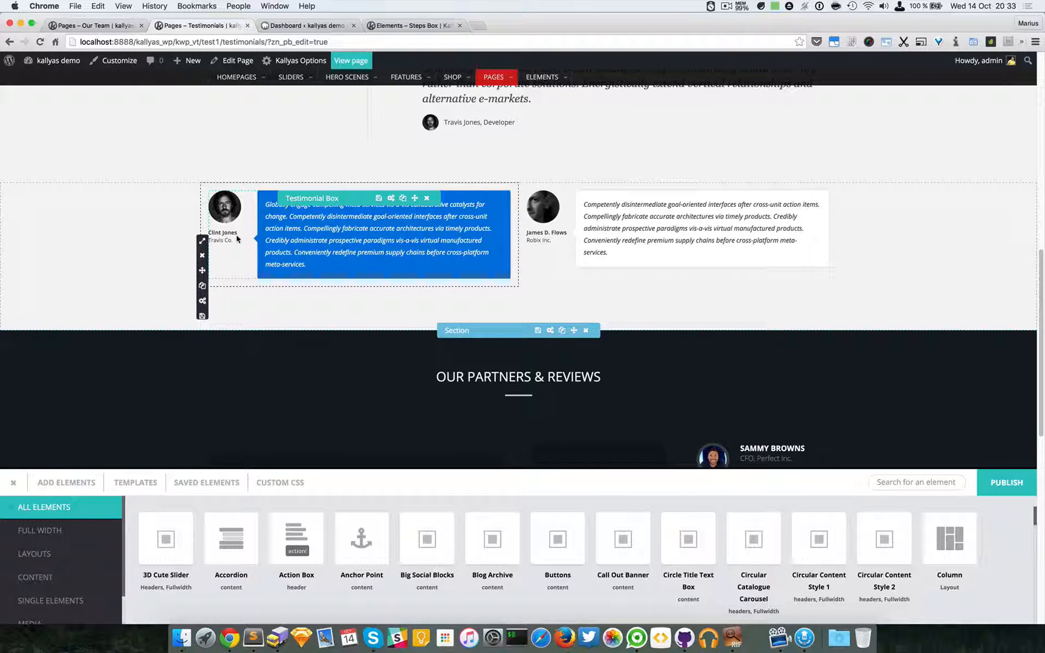
pyautogui.moveTo(467, 264)
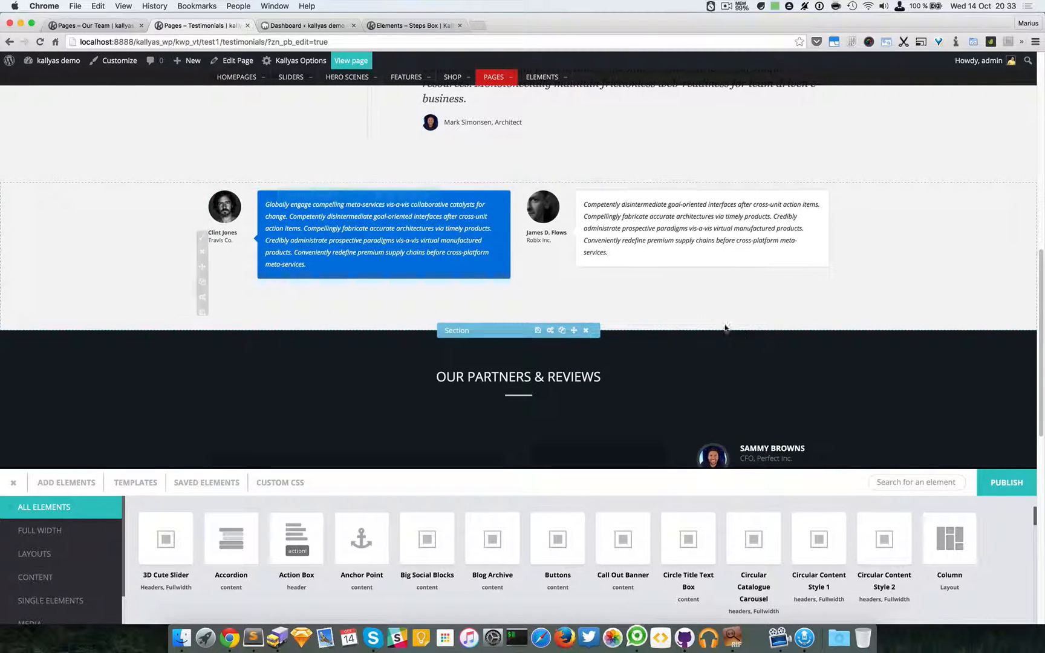
# - Search the elements list for 'testimonial box' to add a new one
pyautogui.click(917, 483)
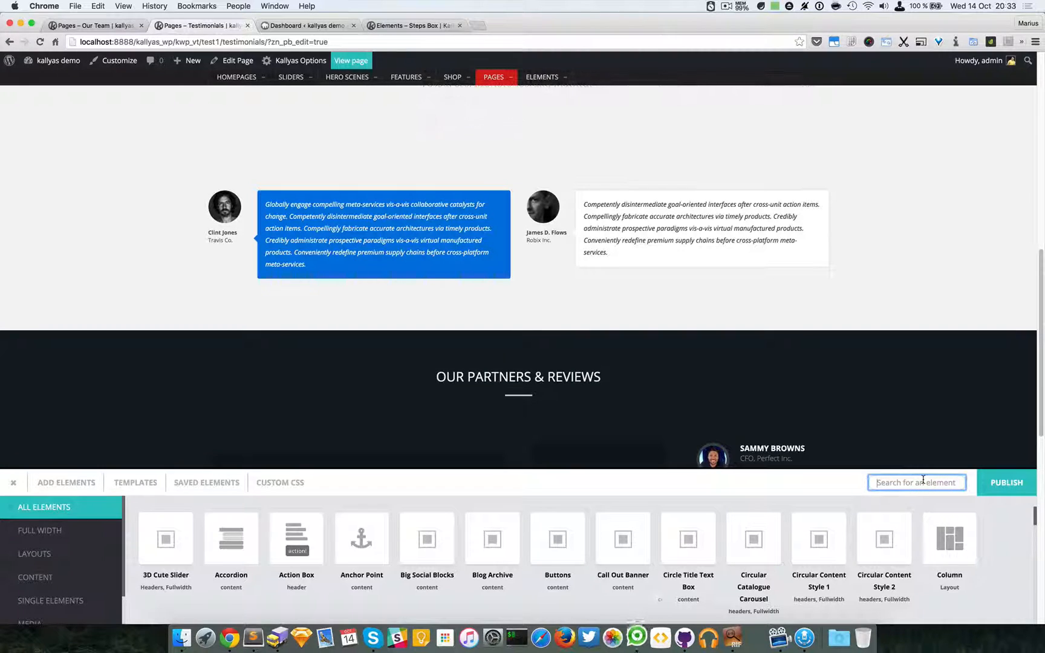
pyautogui.scroll(-3)
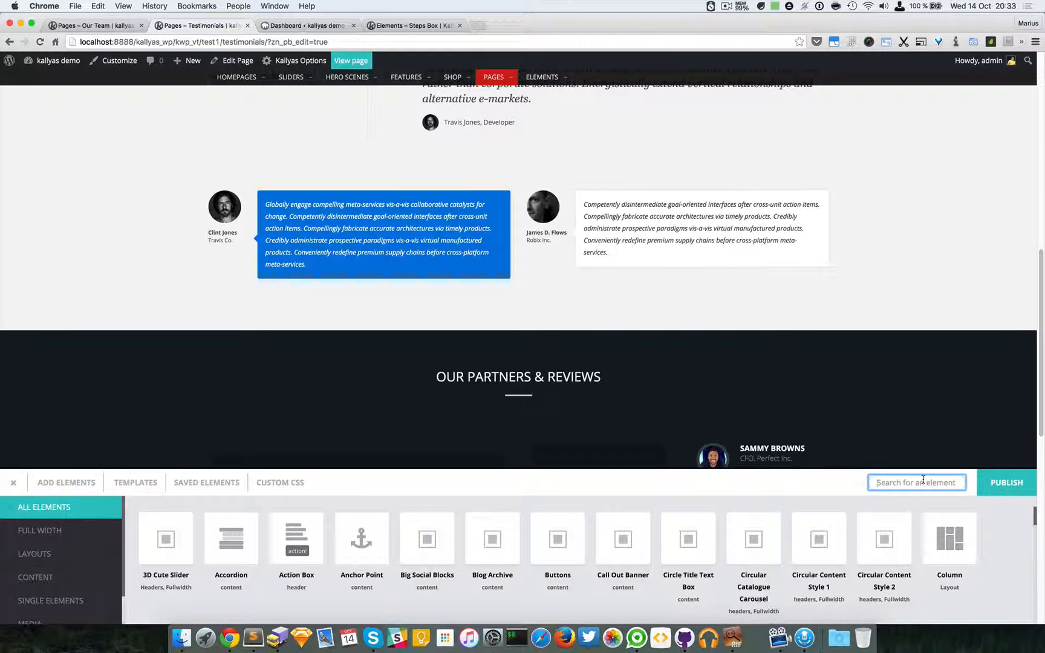
pyautogui.write('testimonial box')
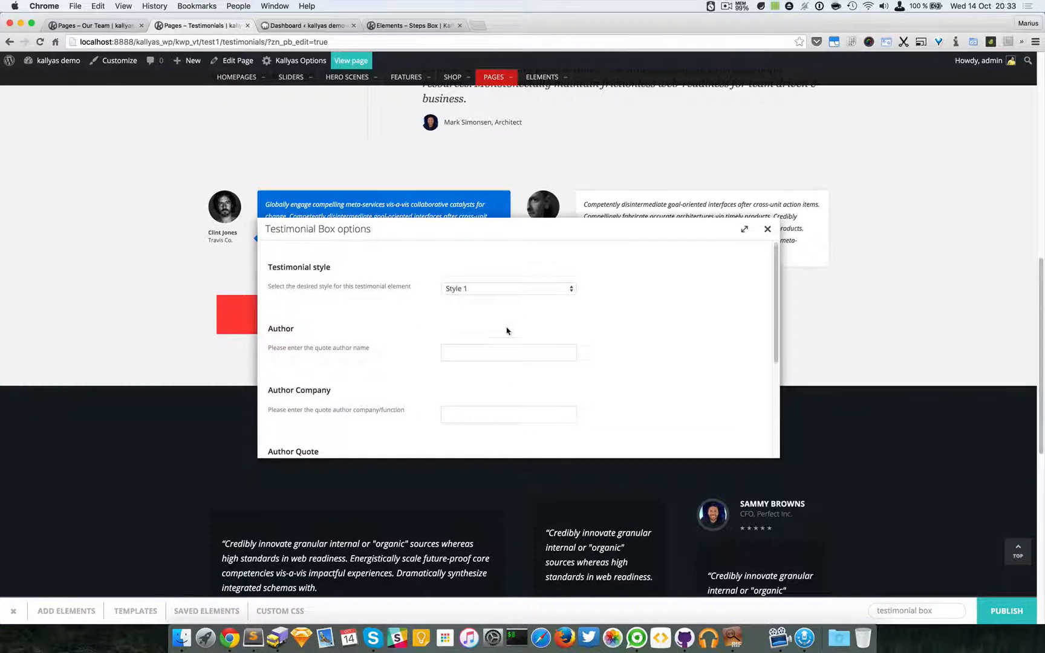
# - Close the new Testimonial Box's blank options, leaving its placeholder on the page
pyautogui.scroll(-3)
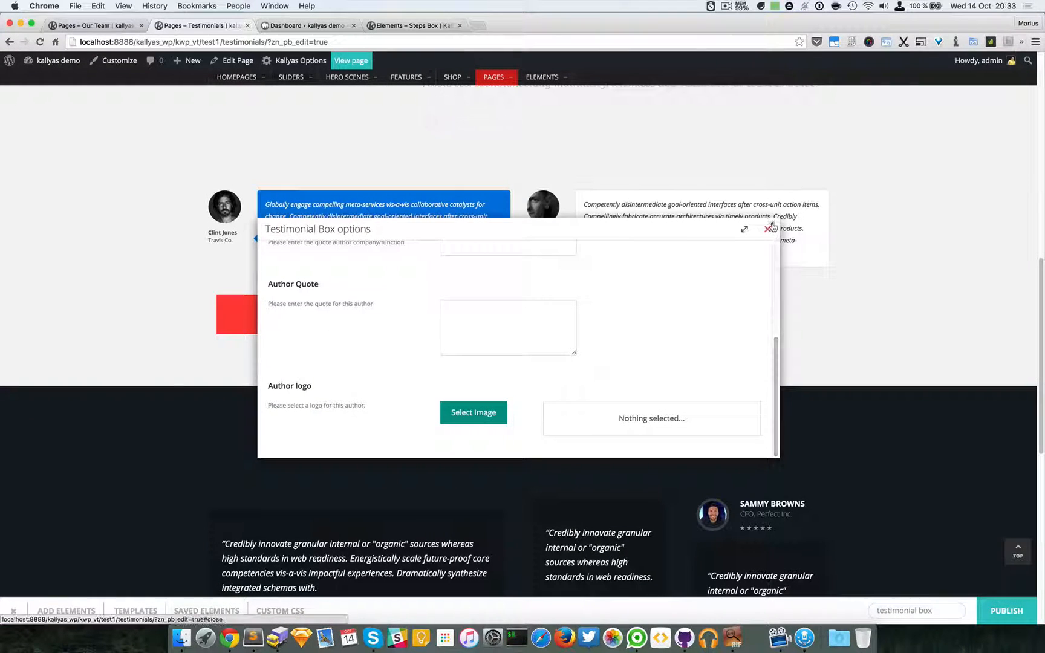
pyautogui.click(767, 229)
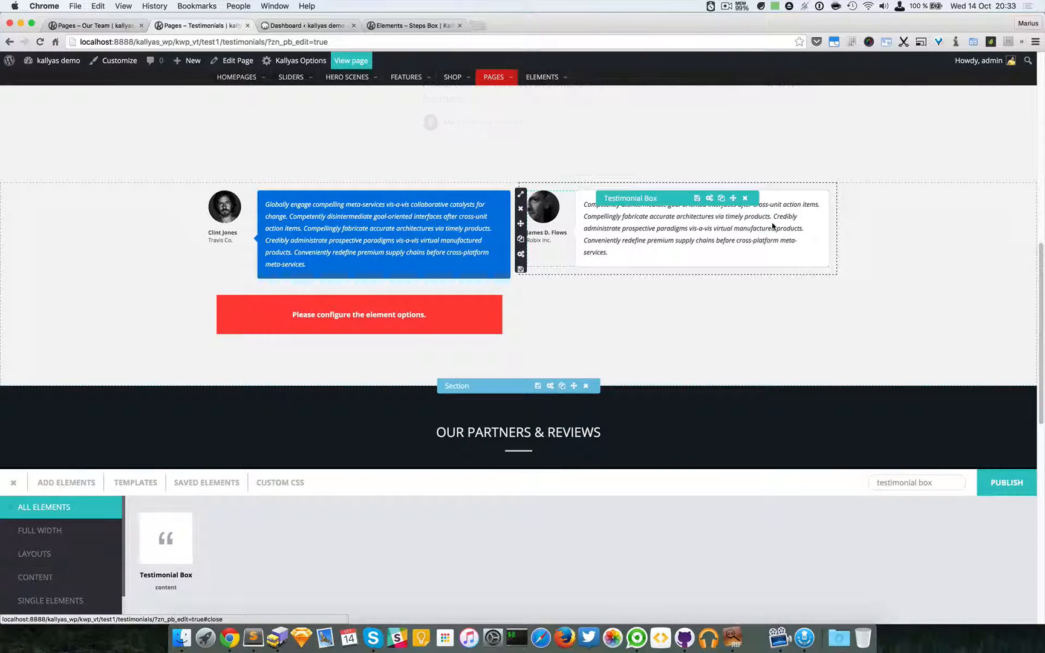